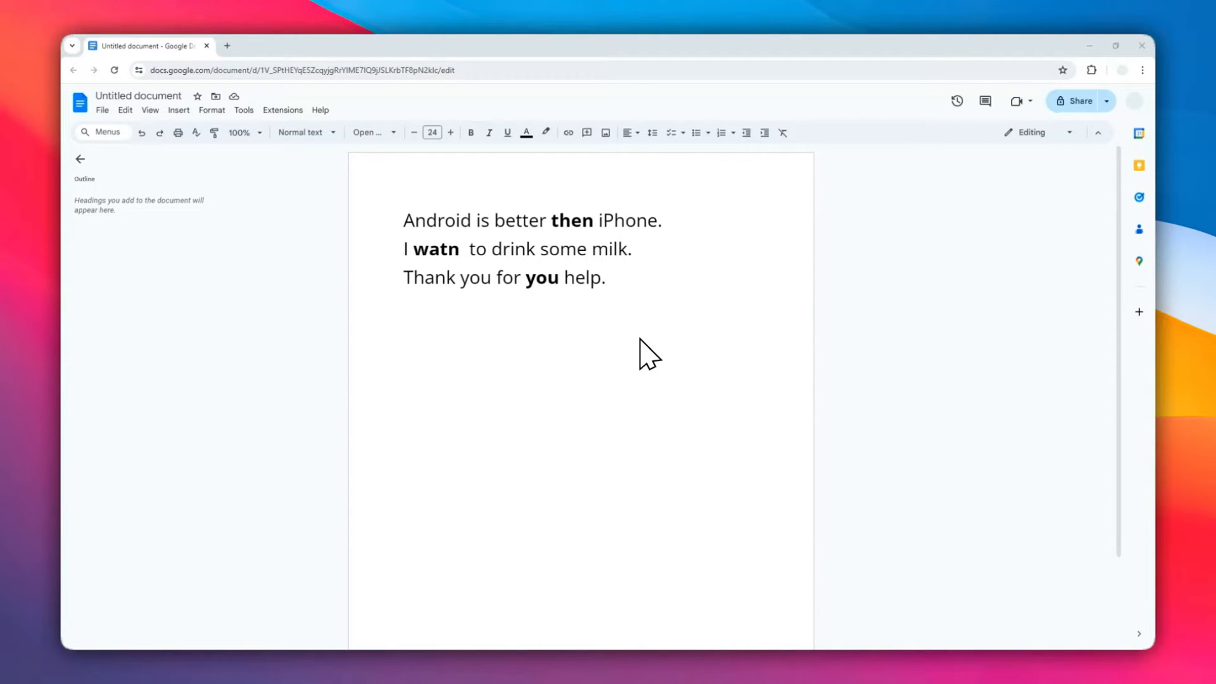
mouse_move(632, 319)
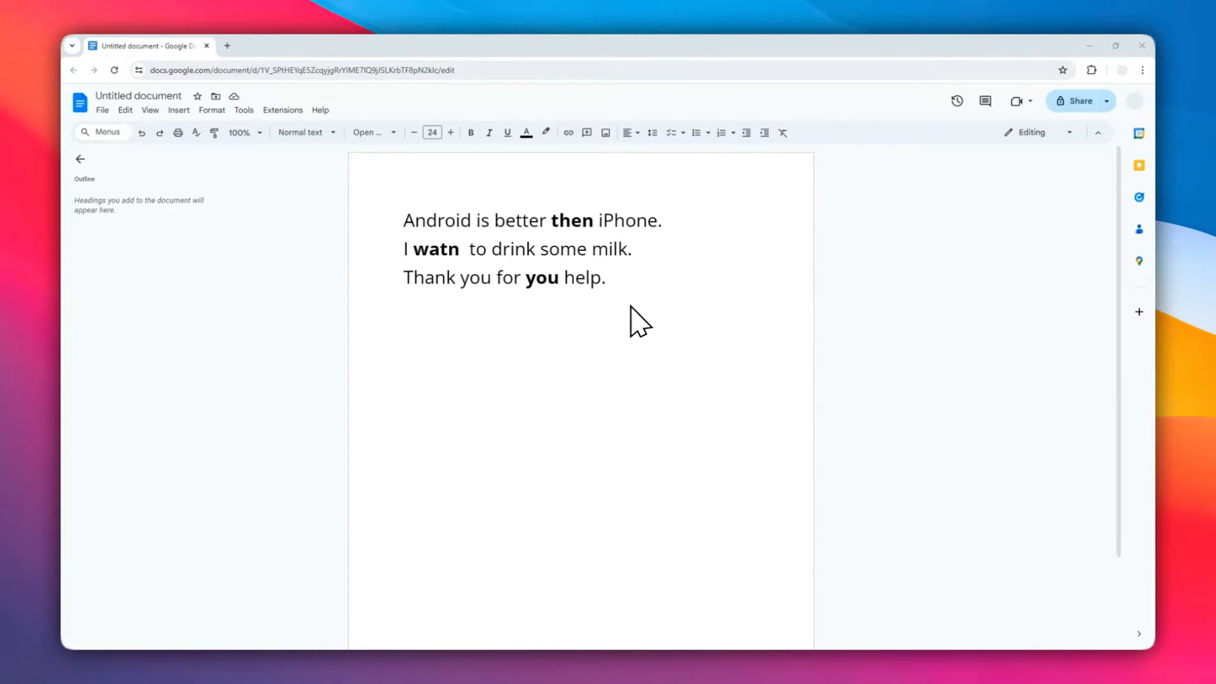
mouse_move(663, 296)
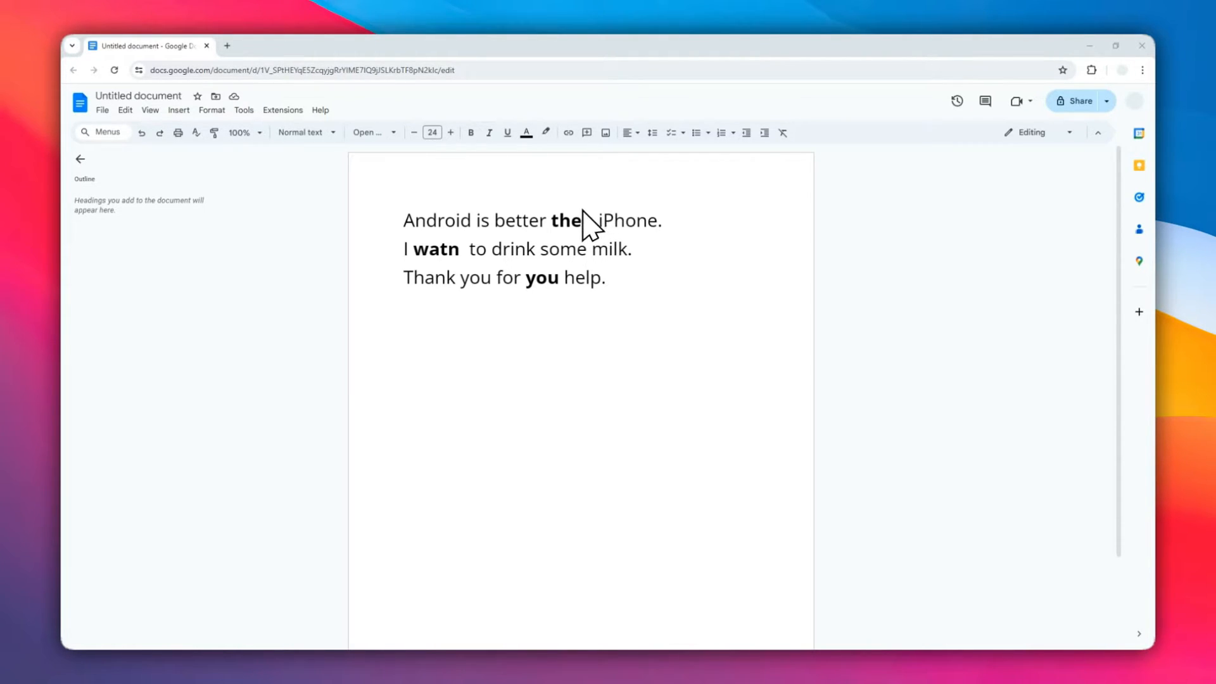
Step: Enter 'then' and enable 'Automatically correct spelling' in Tools > Preferences
text(then)
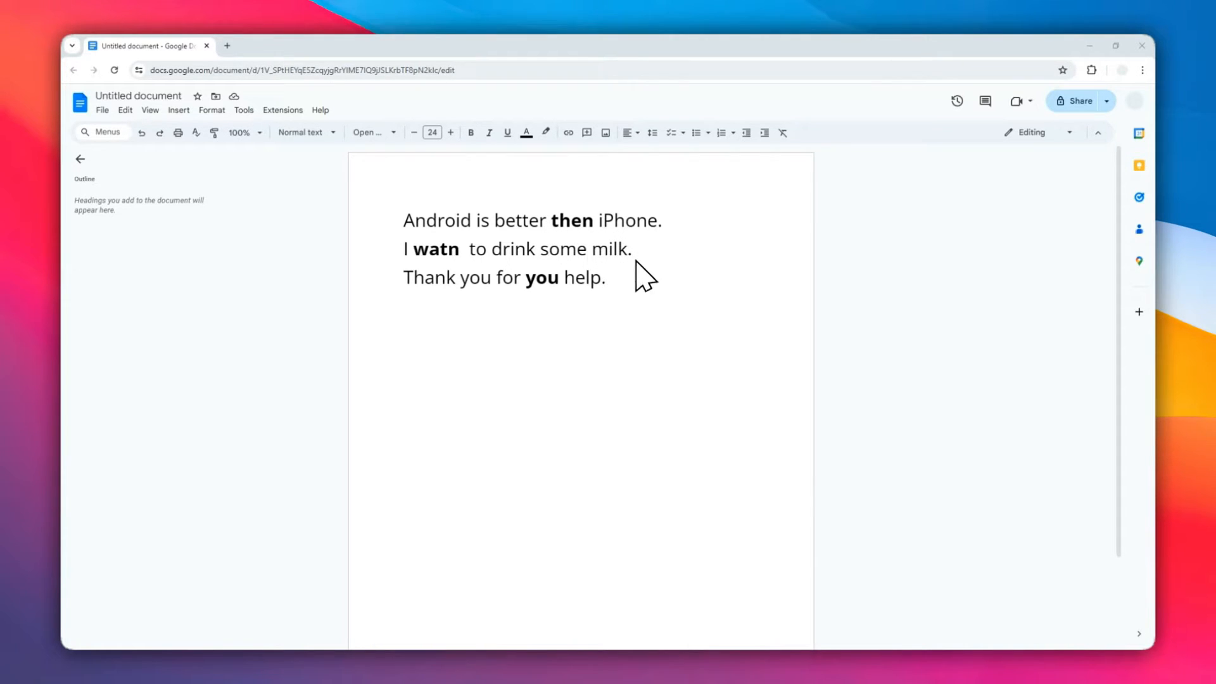
mouse_move(500, 232)
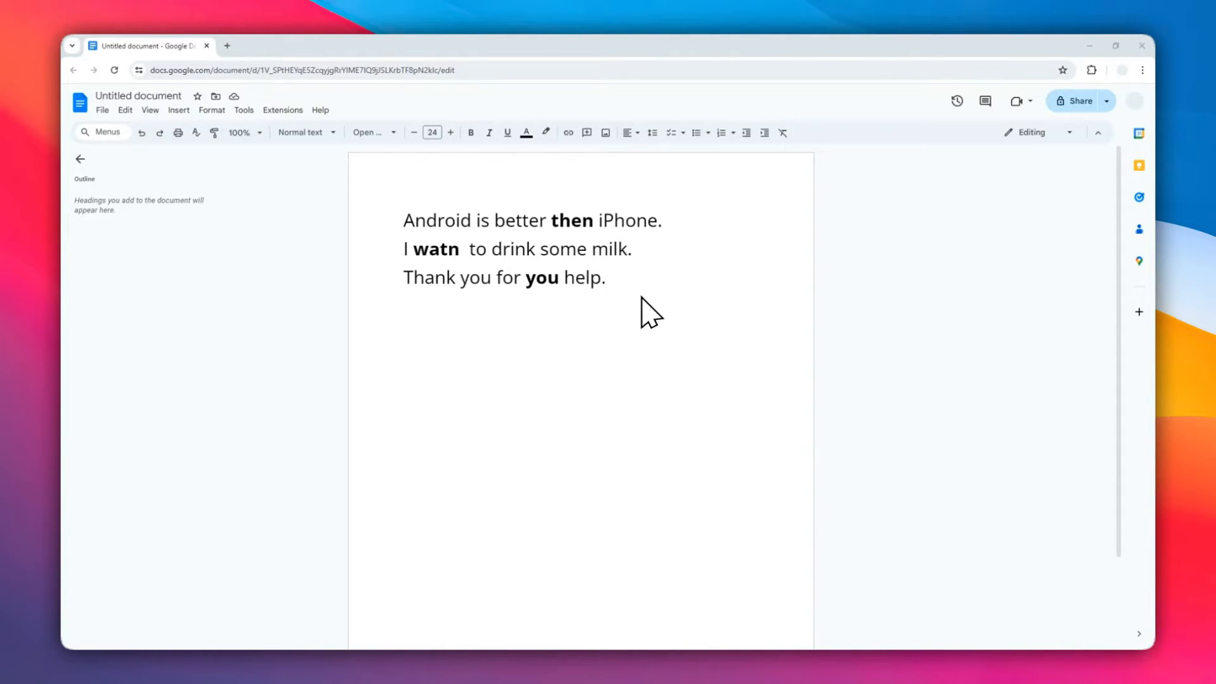
mouse_move(581, 301)
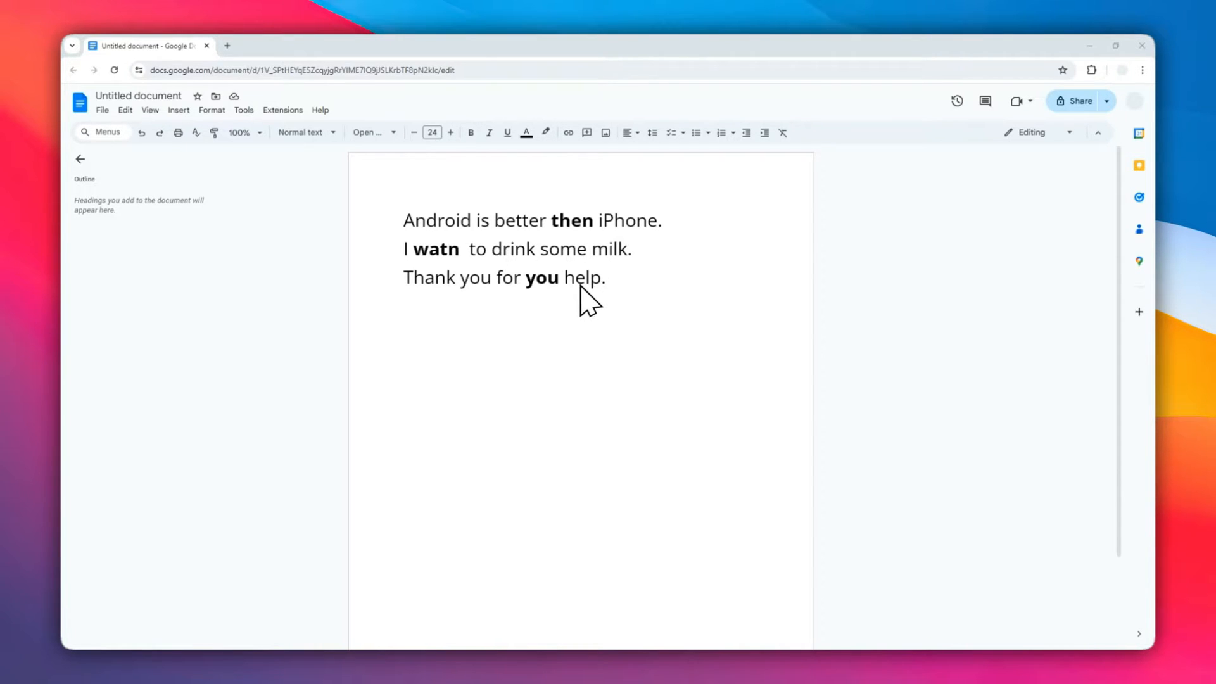
click(243, 110)
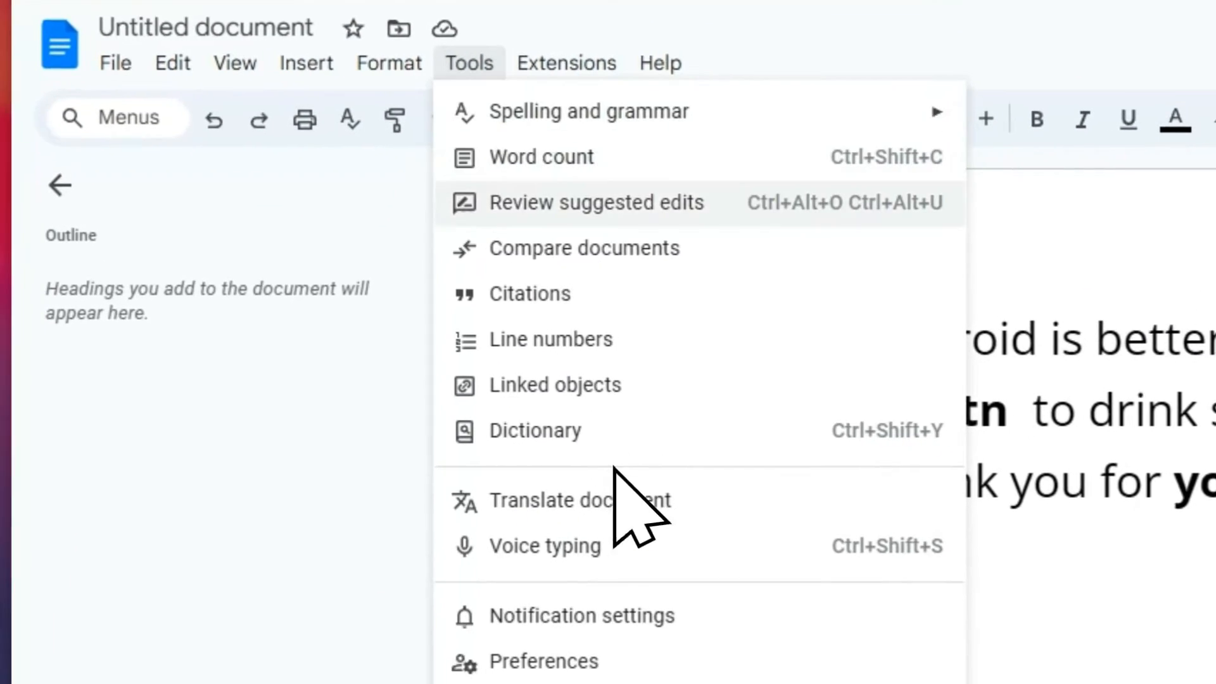
click(544, 661)
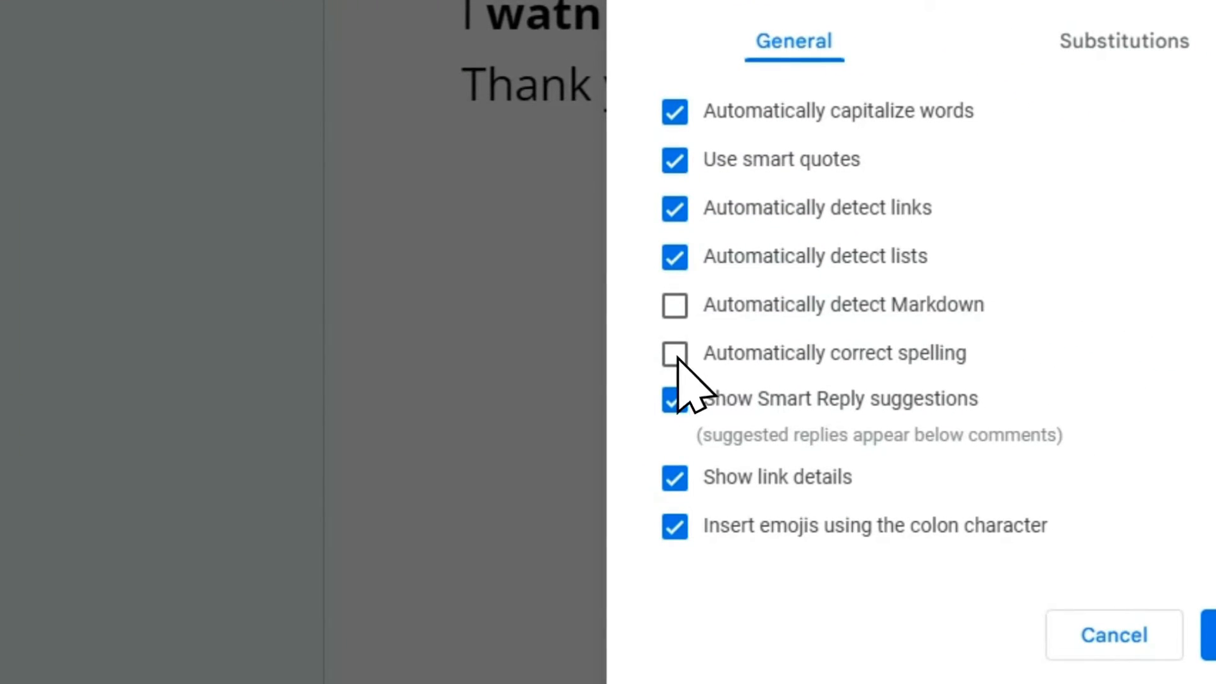
click(674, 353)
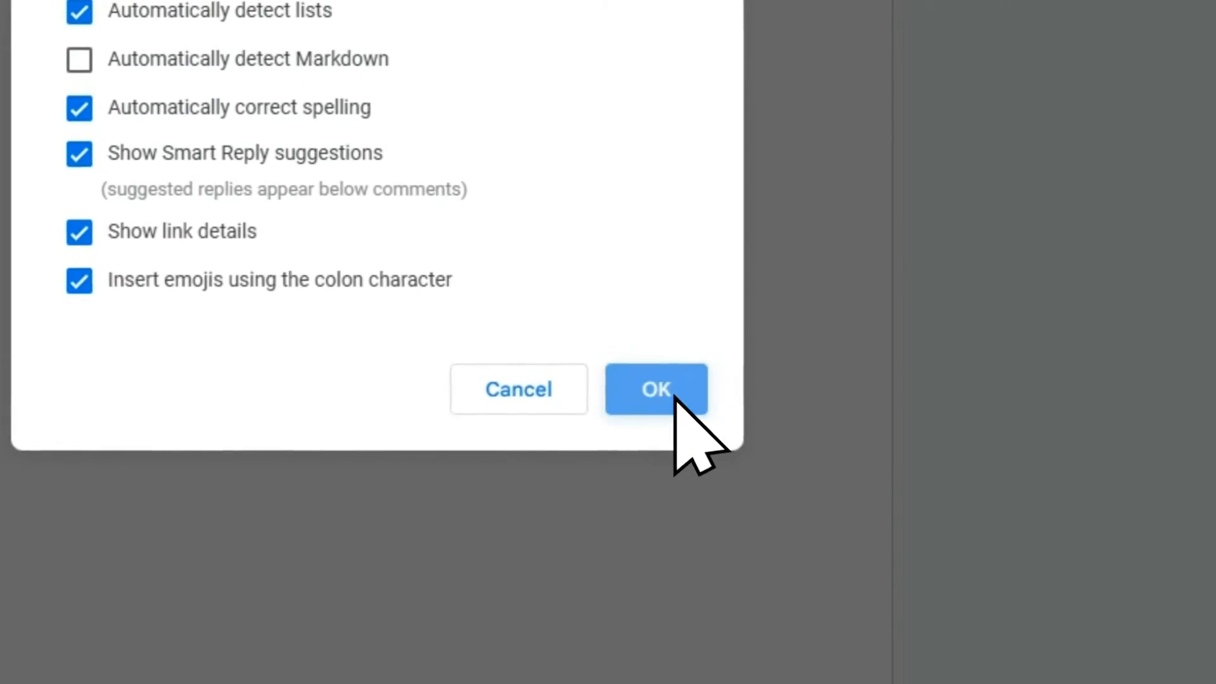
click(656, 389)
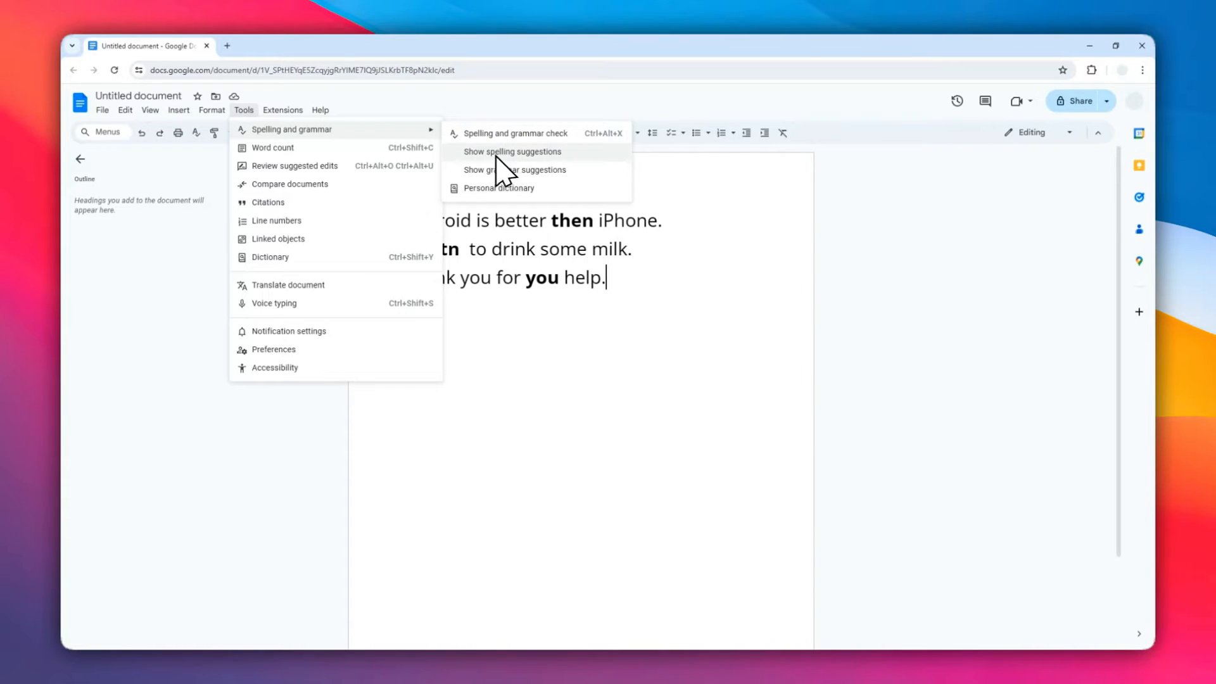
mouse_move(511, 156)
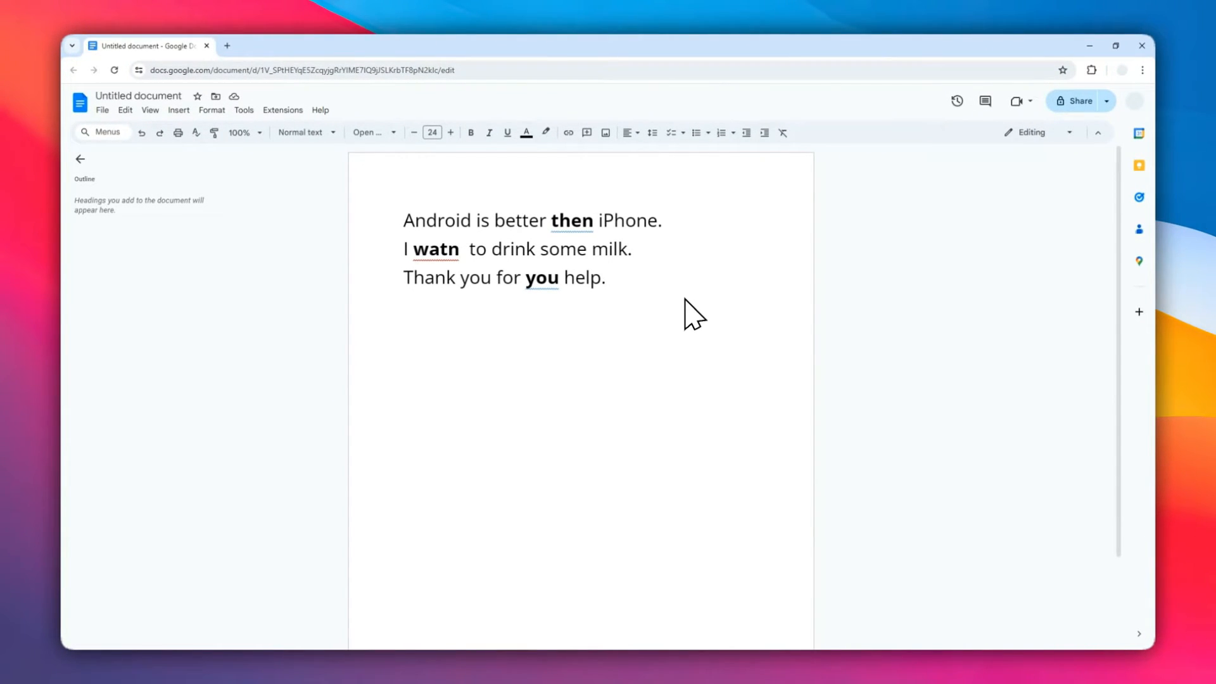
mouse_move(628, 279)
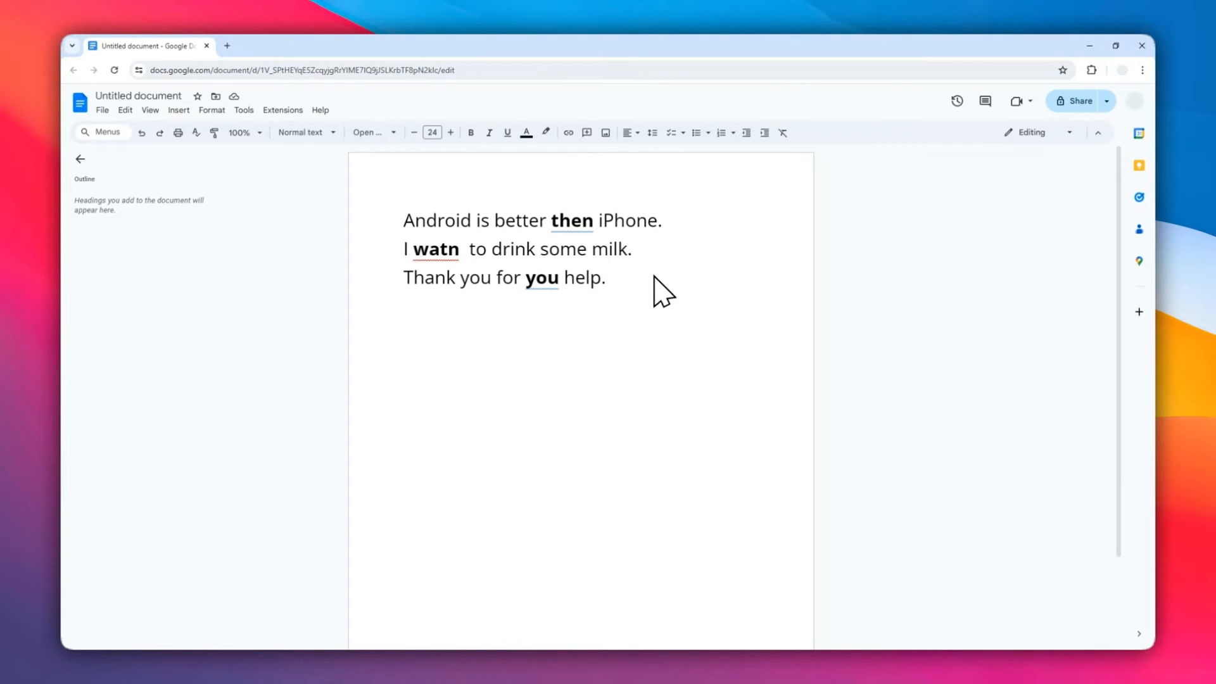
Step: Accept the suggestion changing 'then' to 'than' in the first sentence
click(571, 220)
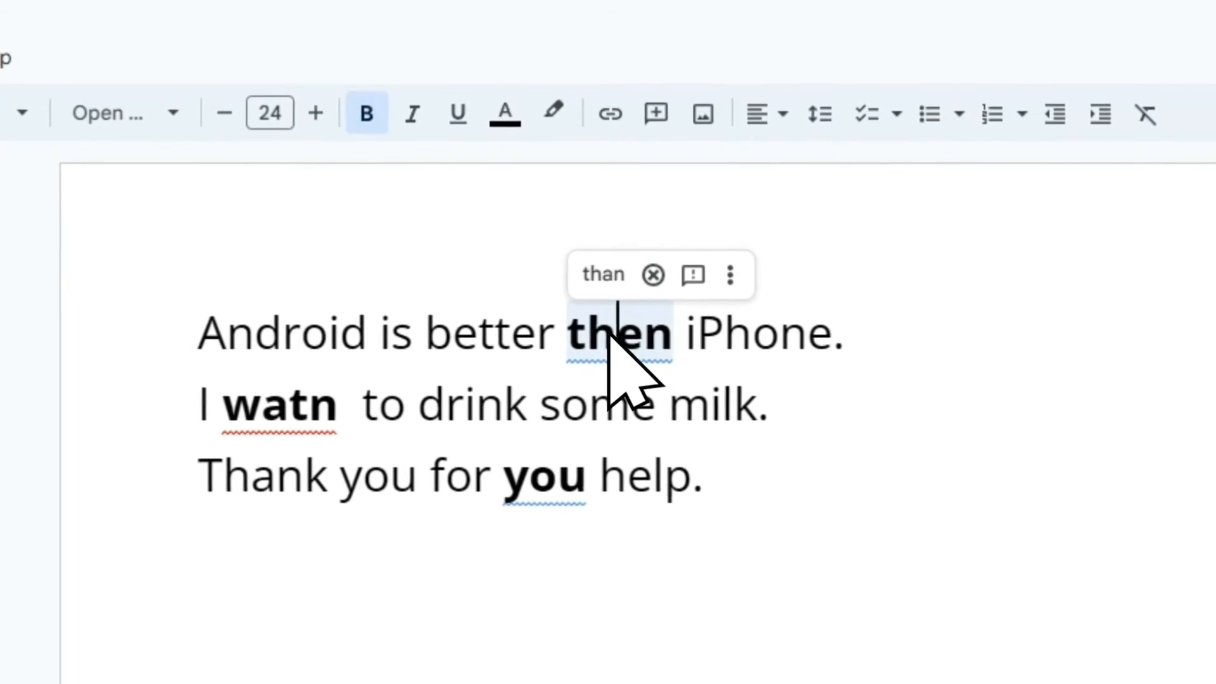
click(603, 274)
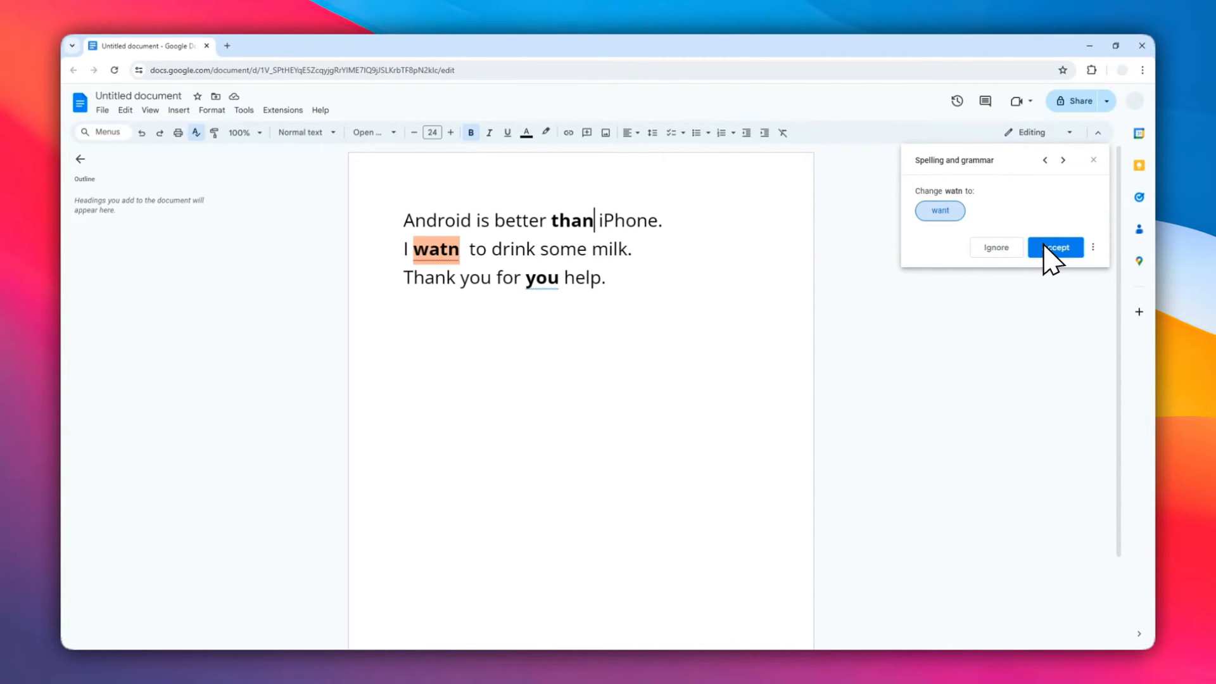
Step: Accept 'want' for 'watn' and 'your' for 'you', then close the Spelling and grammar panel
click(1055, 246)
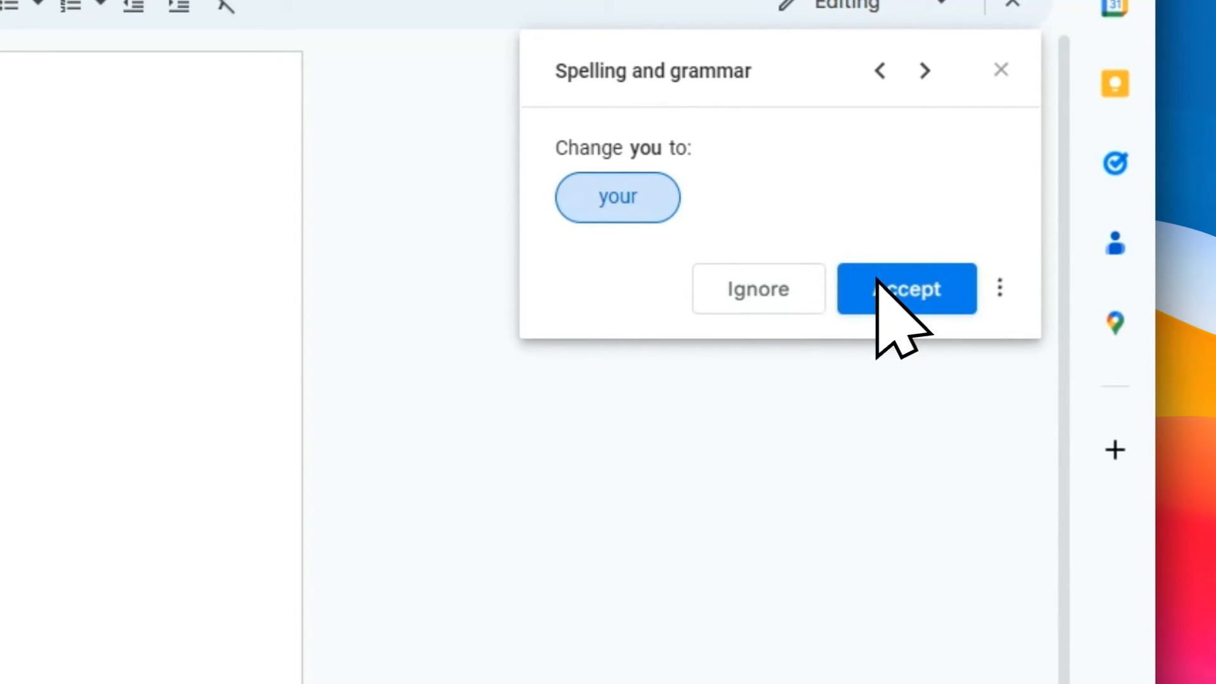
click(907, 289)
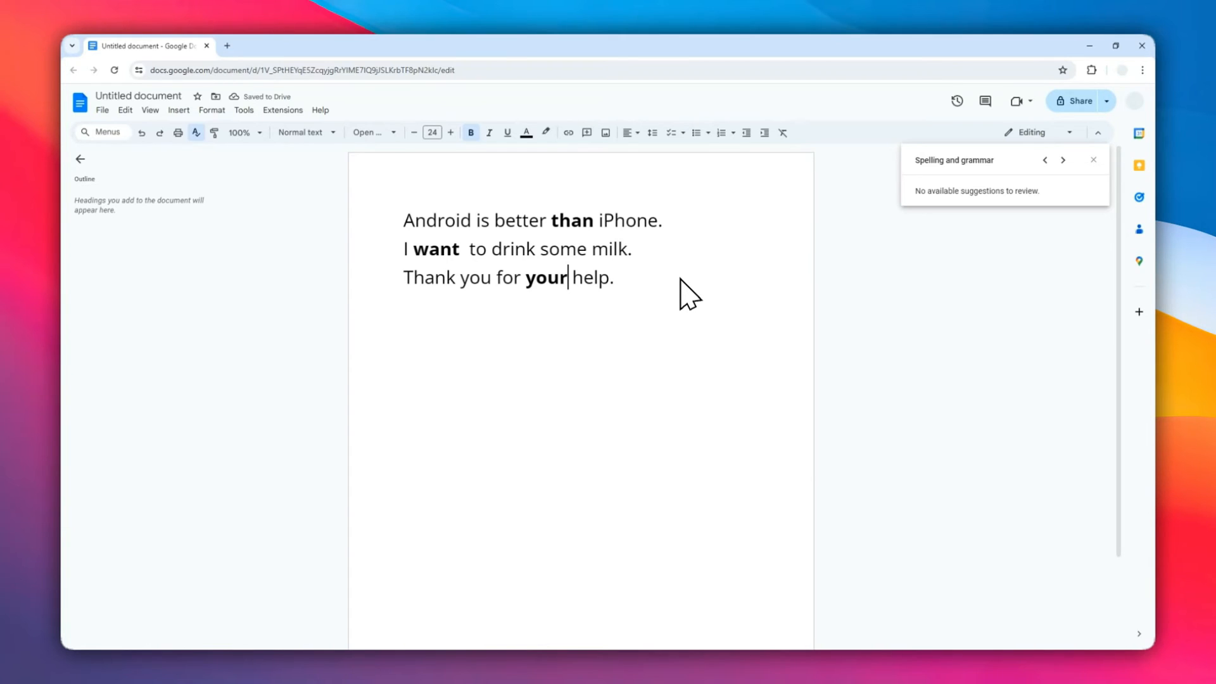
click(1093, 159)
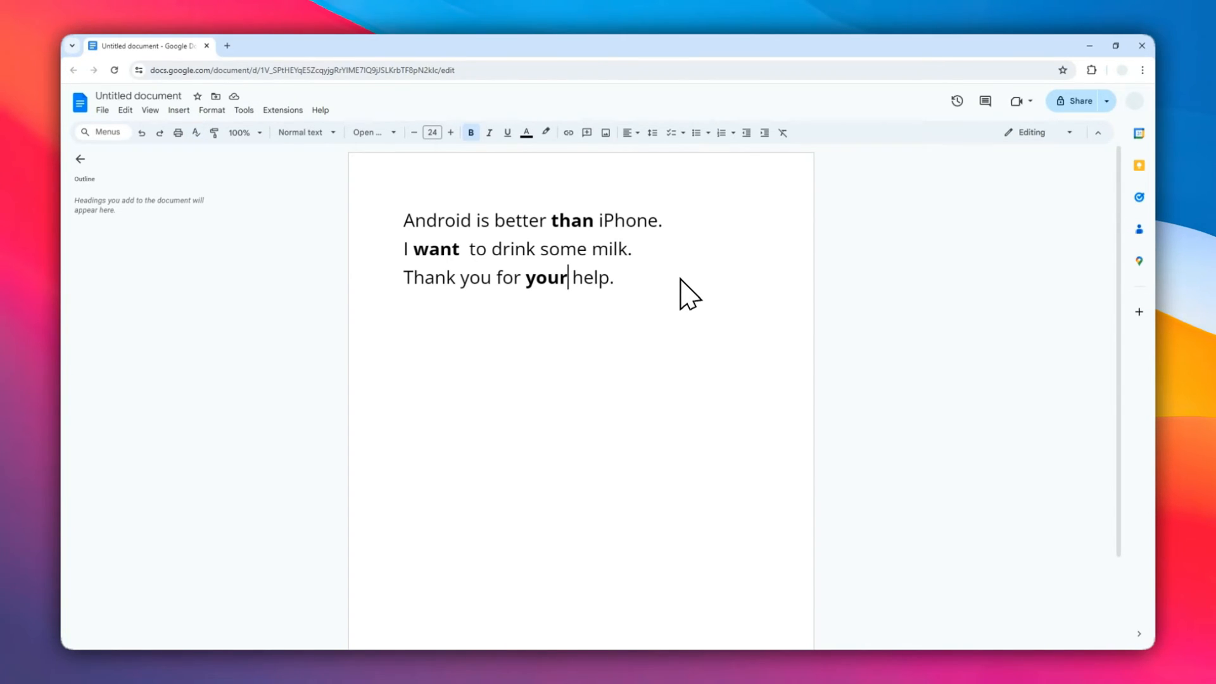
mouse_move(715, 285)
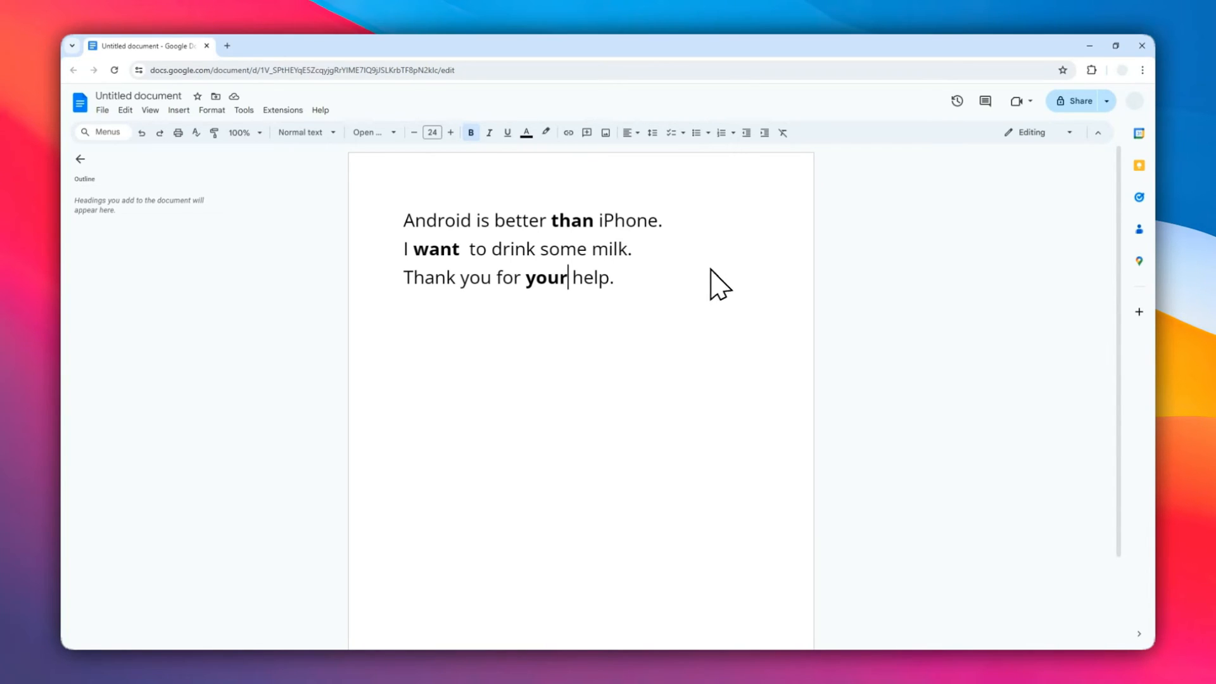
mouse_move(642, 284)
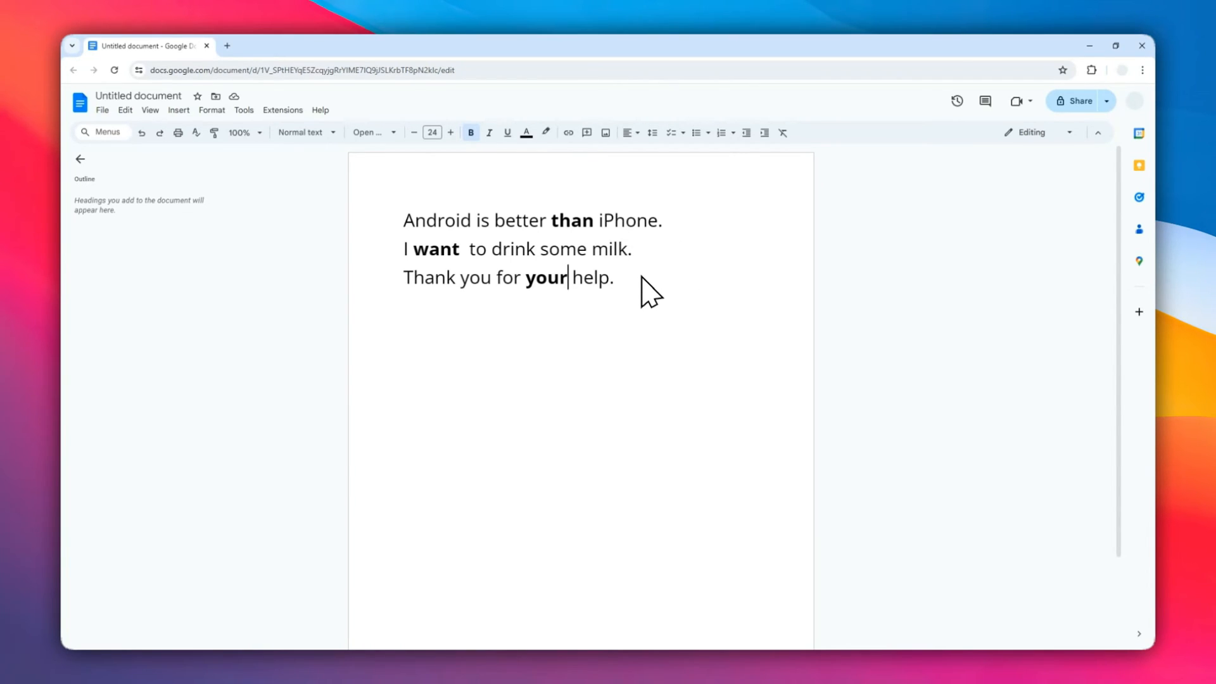
mouse_move(656, 283)
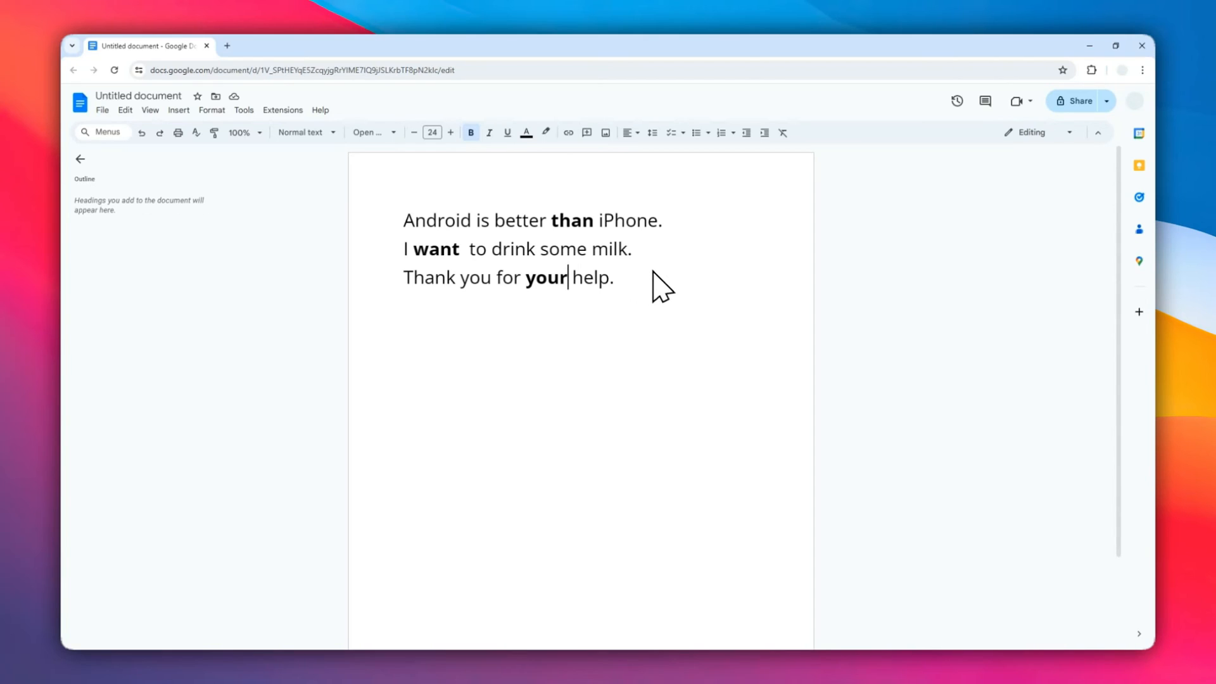
mouse_move(661, 302)
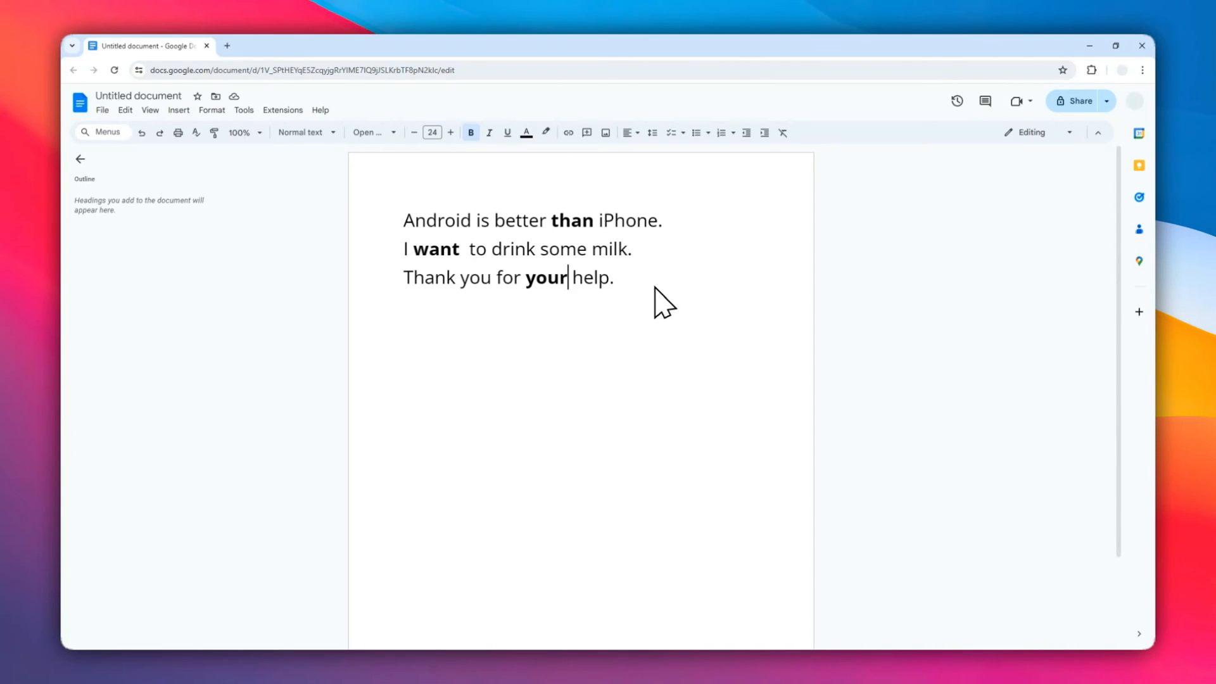
mouse_move(648, 293)
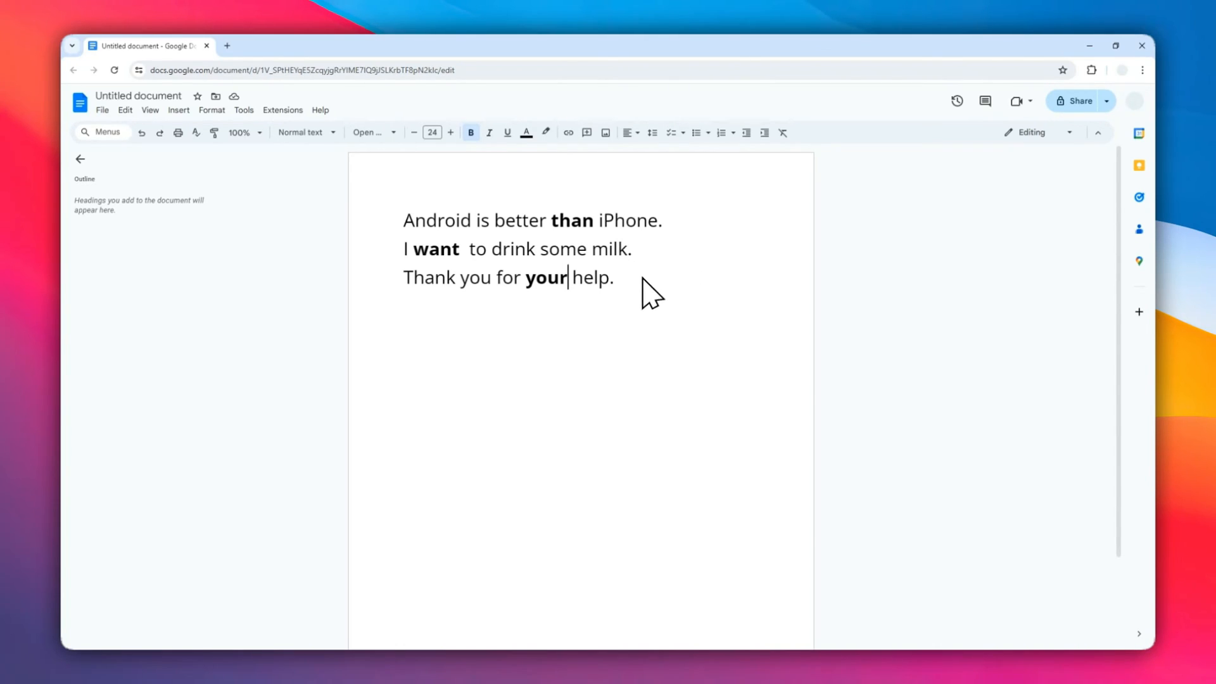
mouse_move(660, 320)
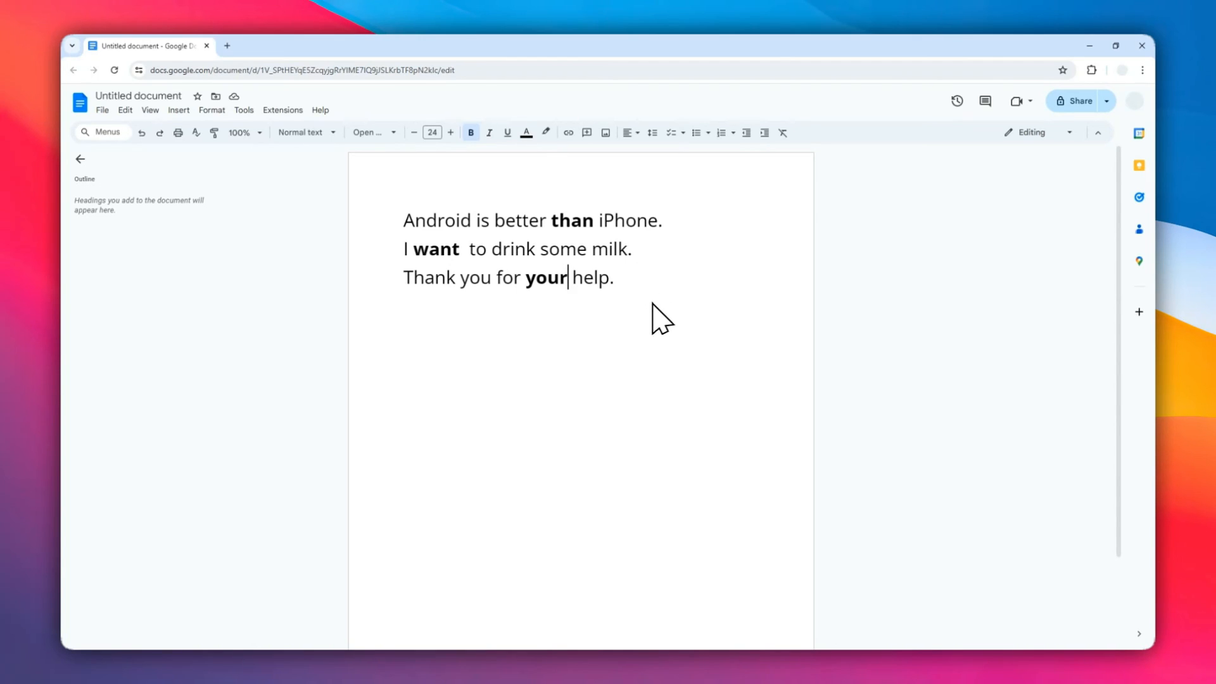
mouse_move(706, 253)
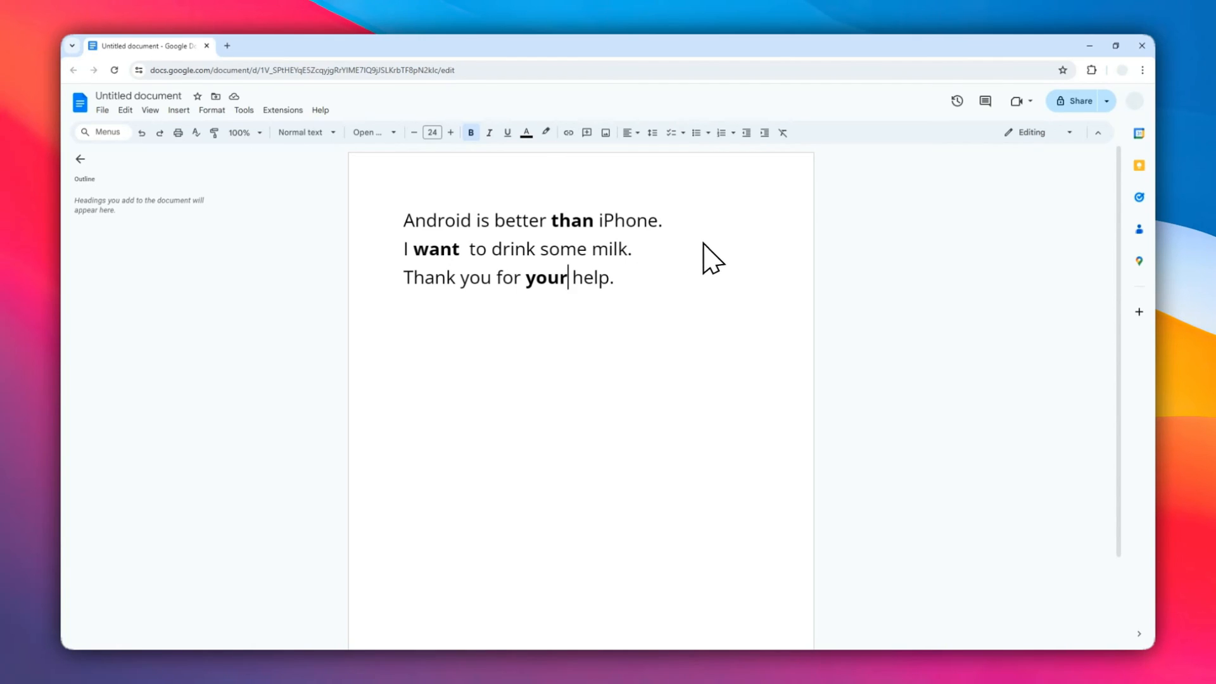
mouse_move(689, 290)
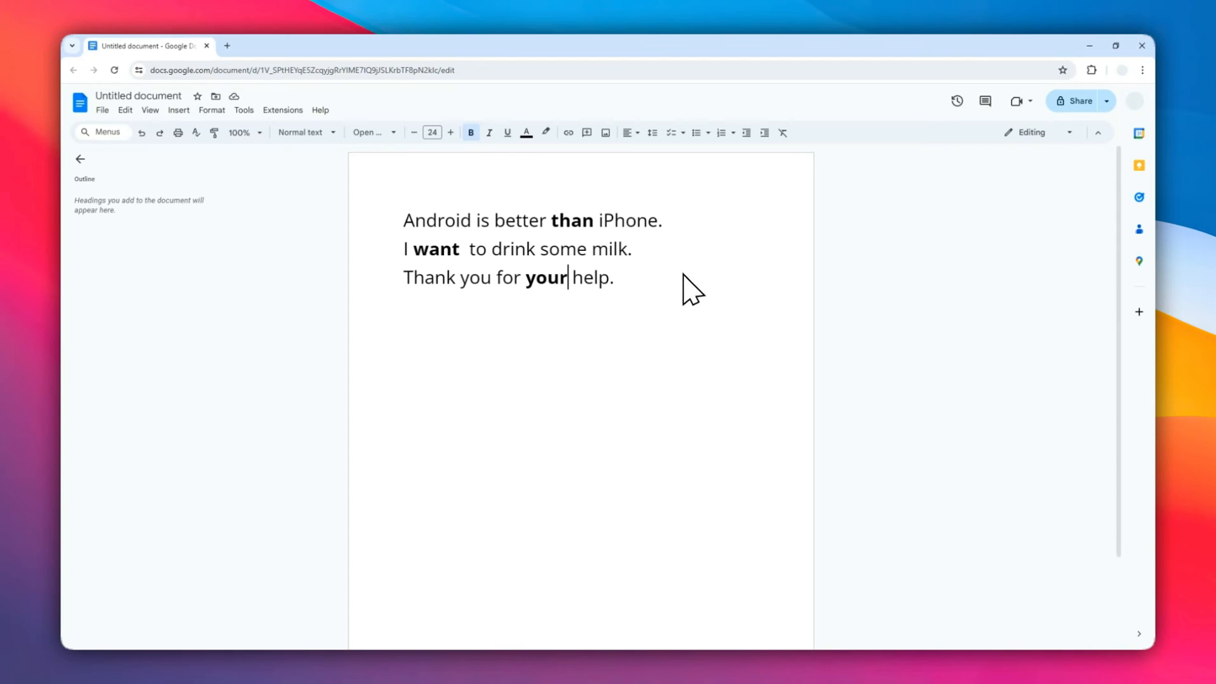
mouse_move(707, 306)
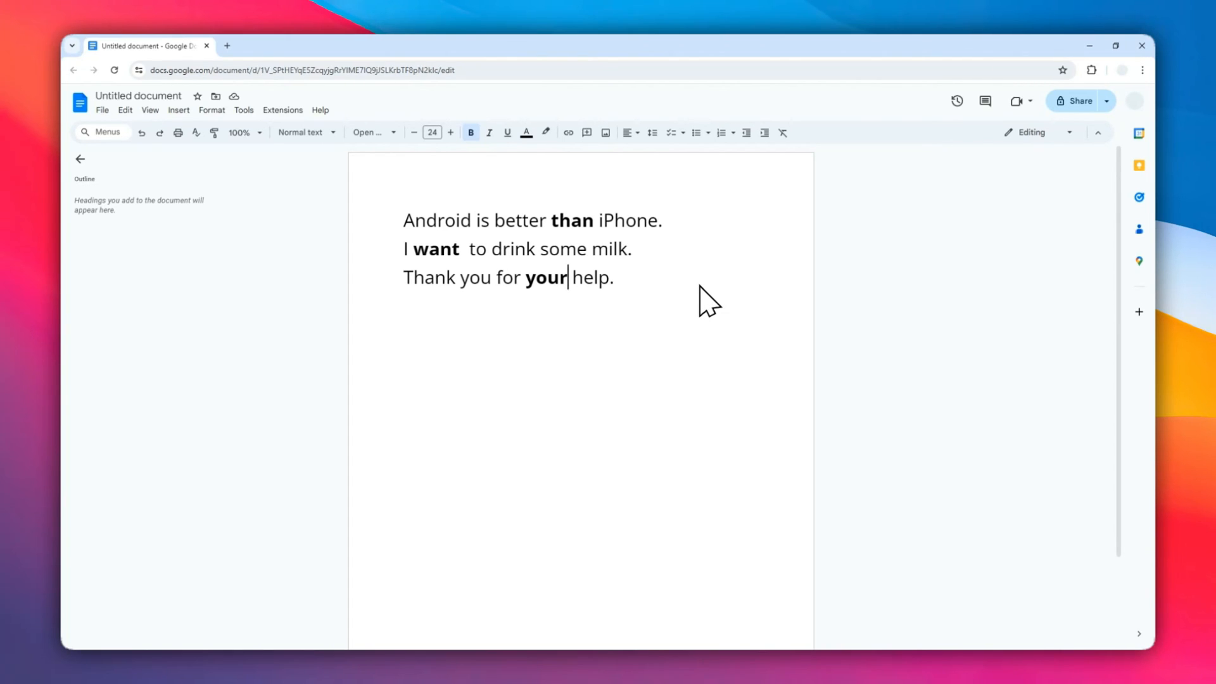
mouse_move(768, 302)
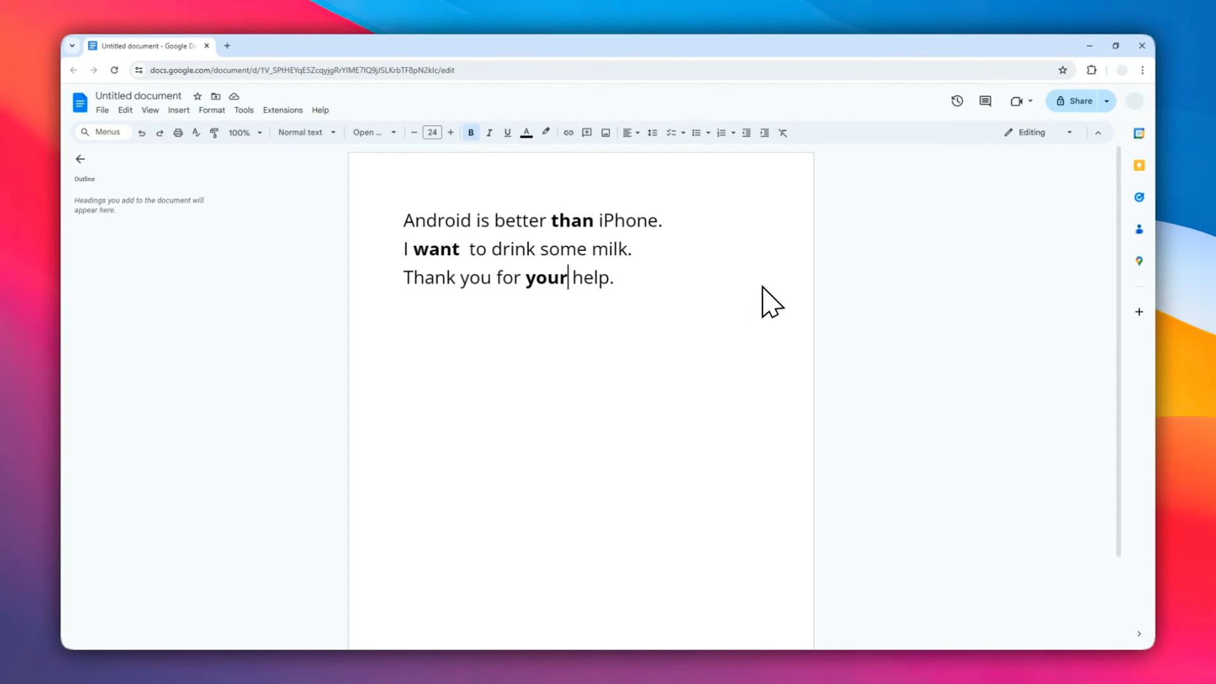